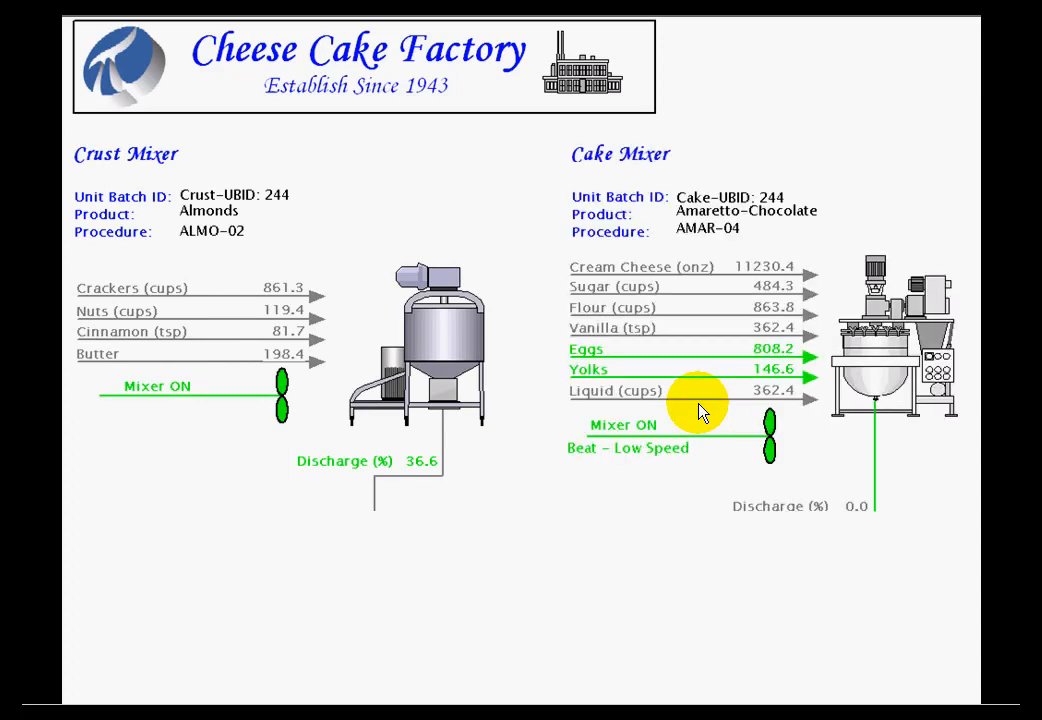
mouse_move(798, 490)
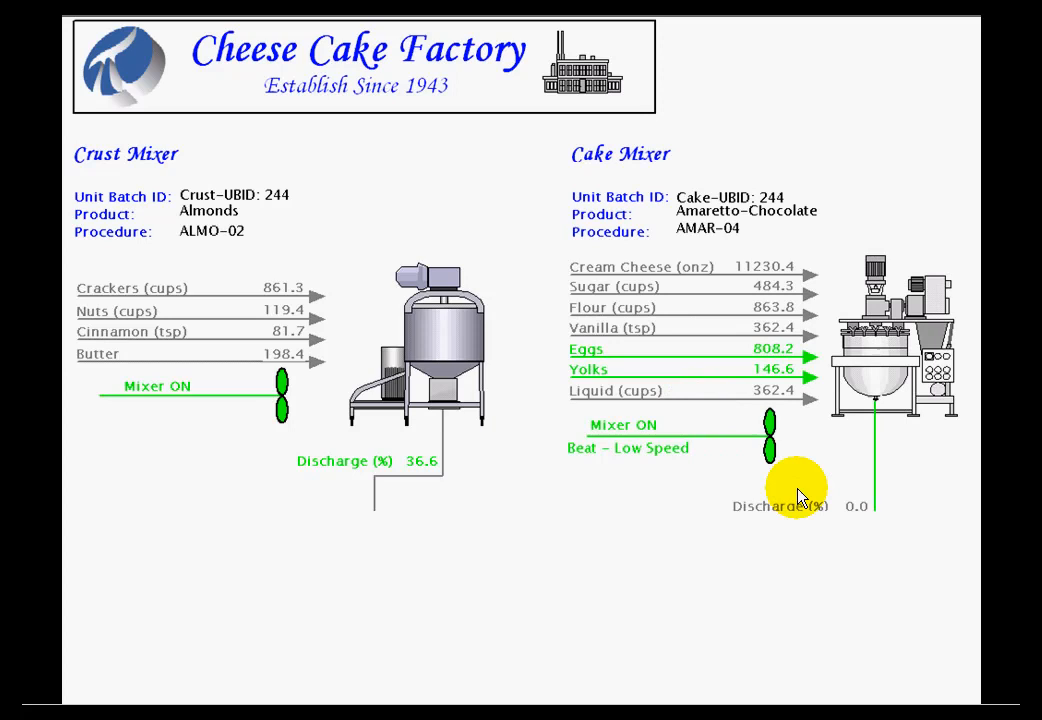
mouse_move(718, 513)
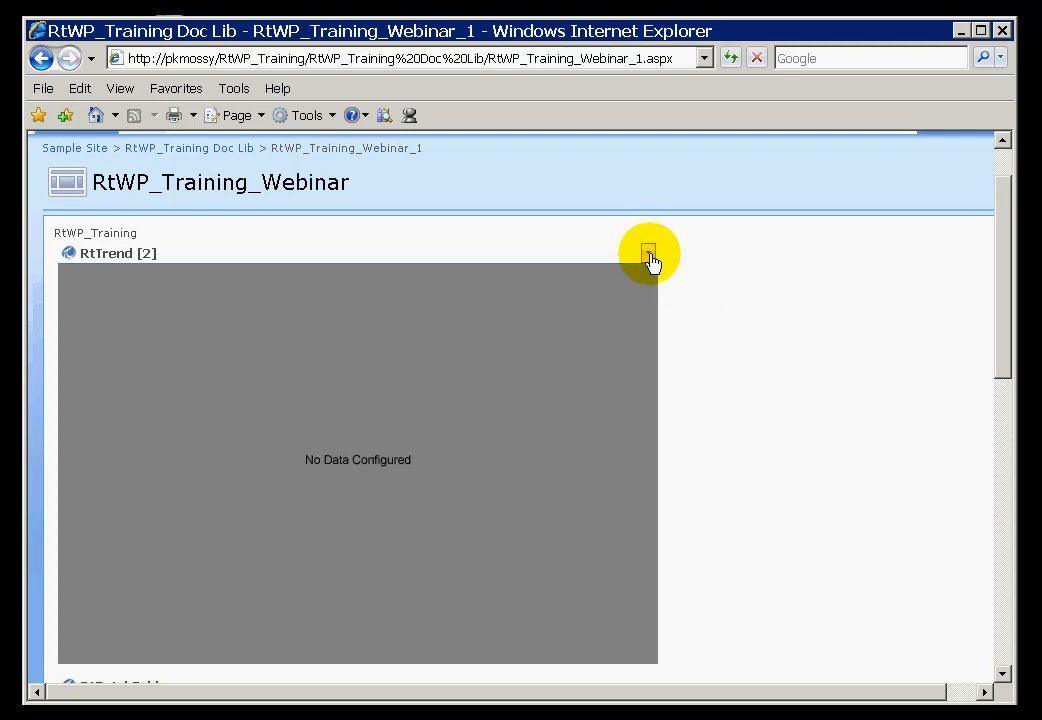
Open Modify Shared Web Part for RtTrend to show its time range and selected-data list
click(648, 253)
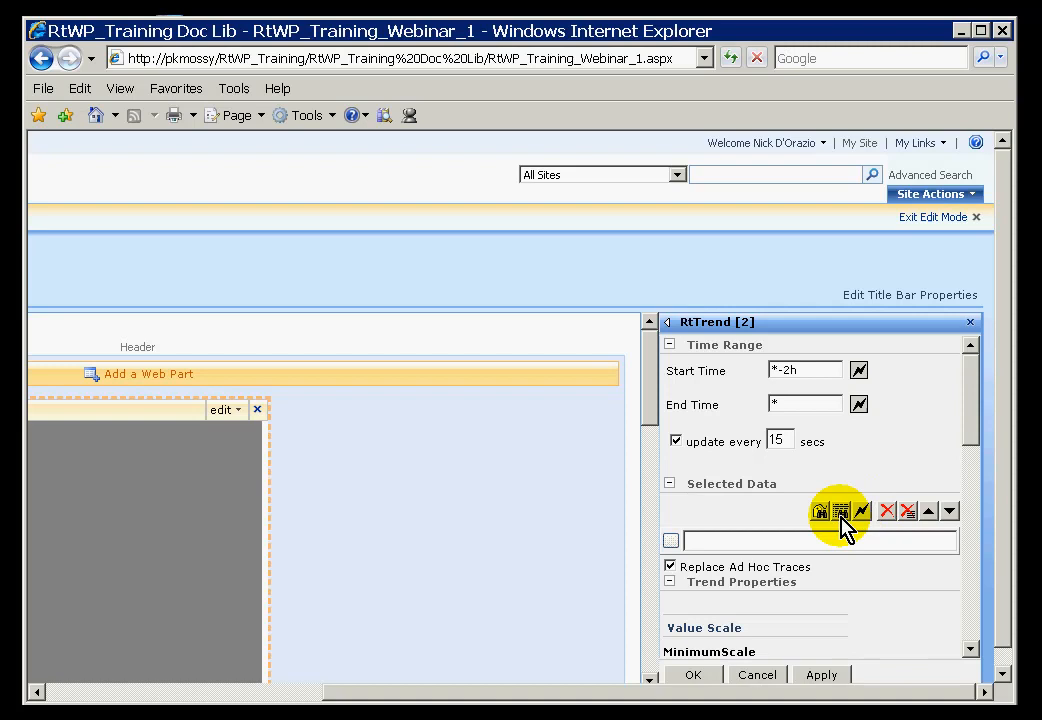
mouse_move(820, 511)
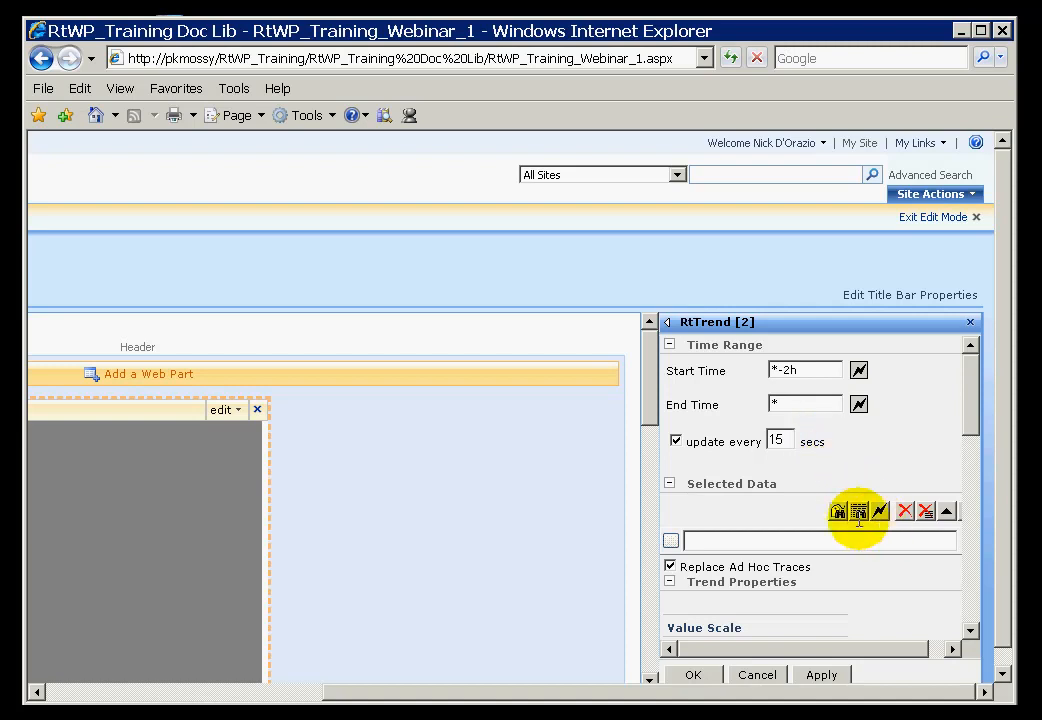
mouse_move(838, 511)
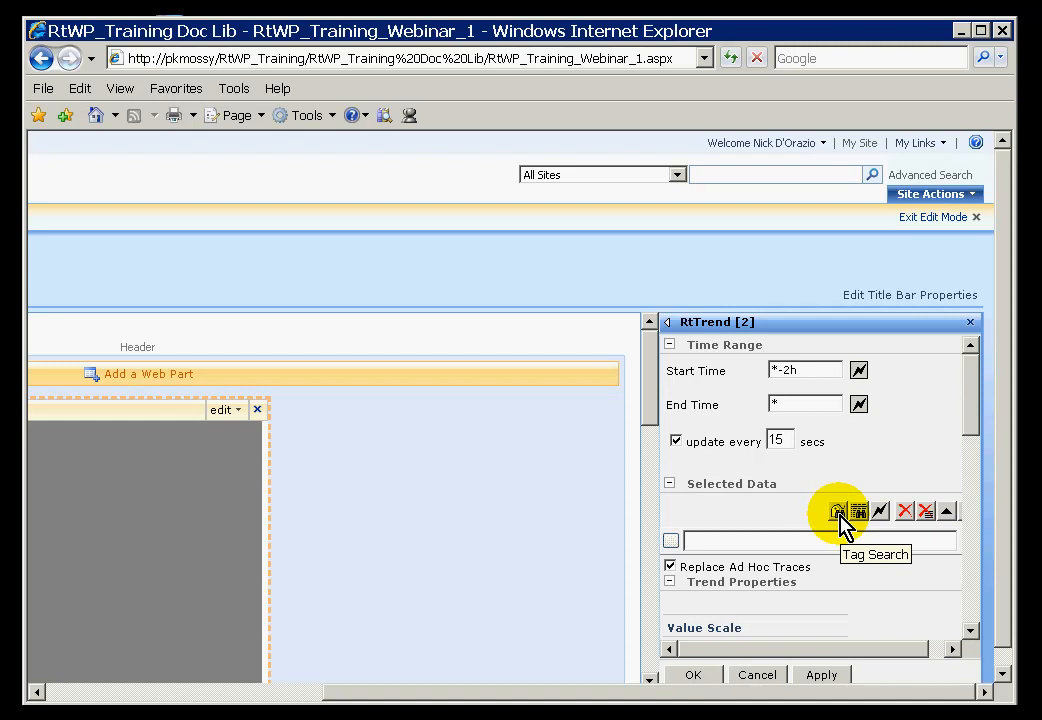
Add the Cake Counter alias from Cheese Cake Factory > SCM Unit via Tag Search
click(838, 511)
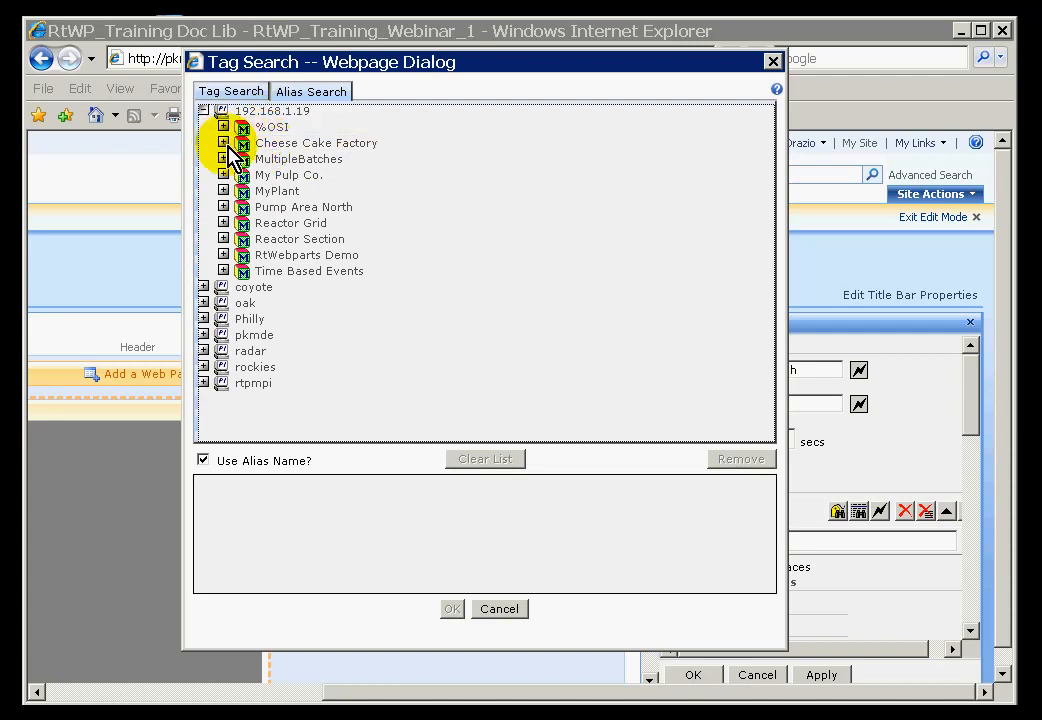
click(224, 143)
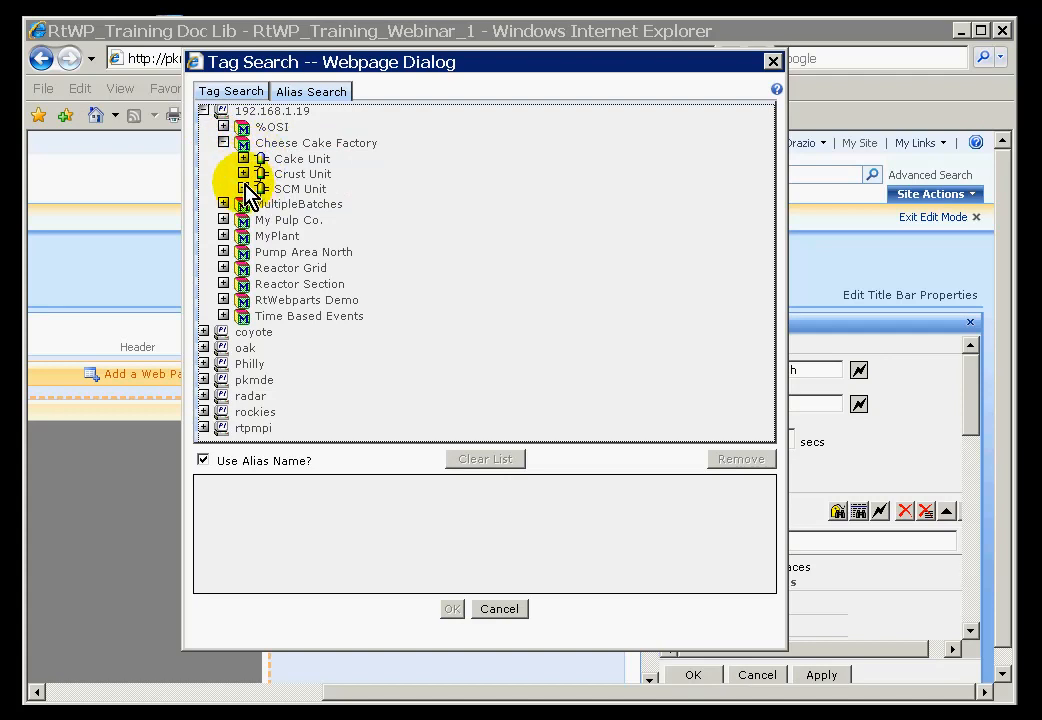
click(243, 188)
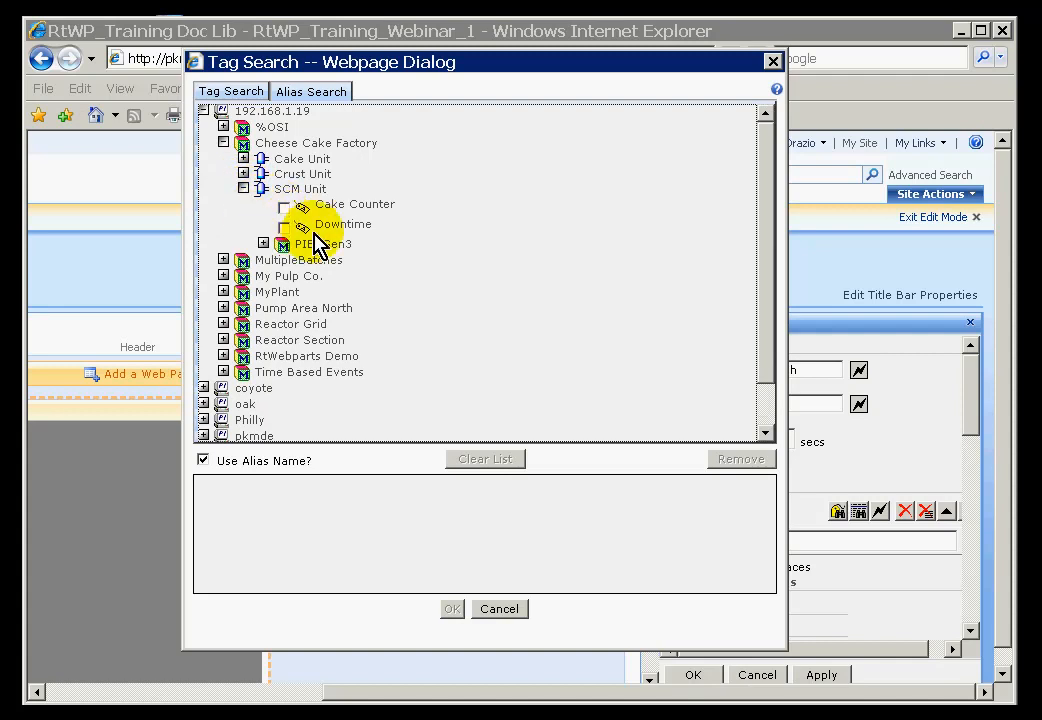
click(284, 205)
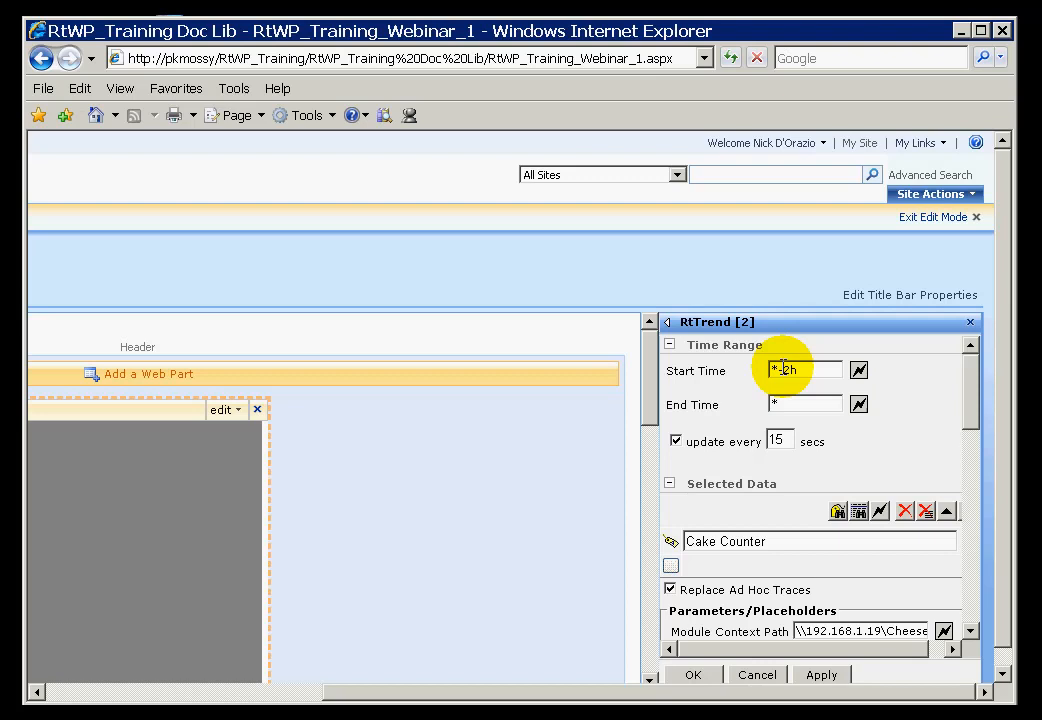
Set the trend's start time to *-4h and scroll down to view the sawtooth trend
text(-4h)
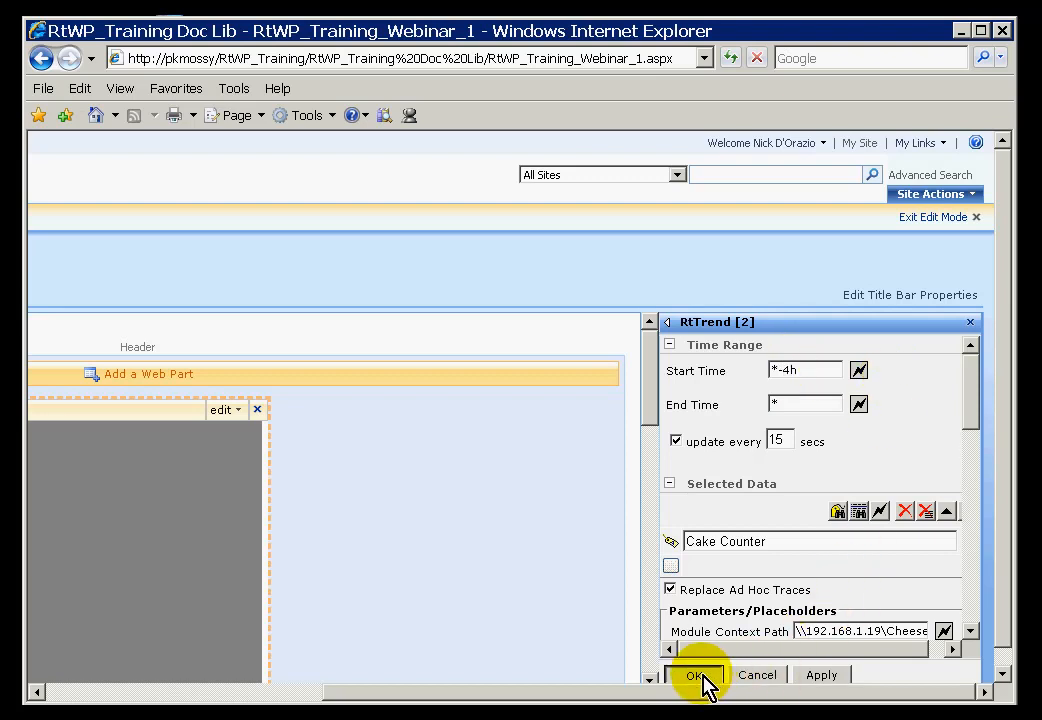
mouse_move(775, 595)
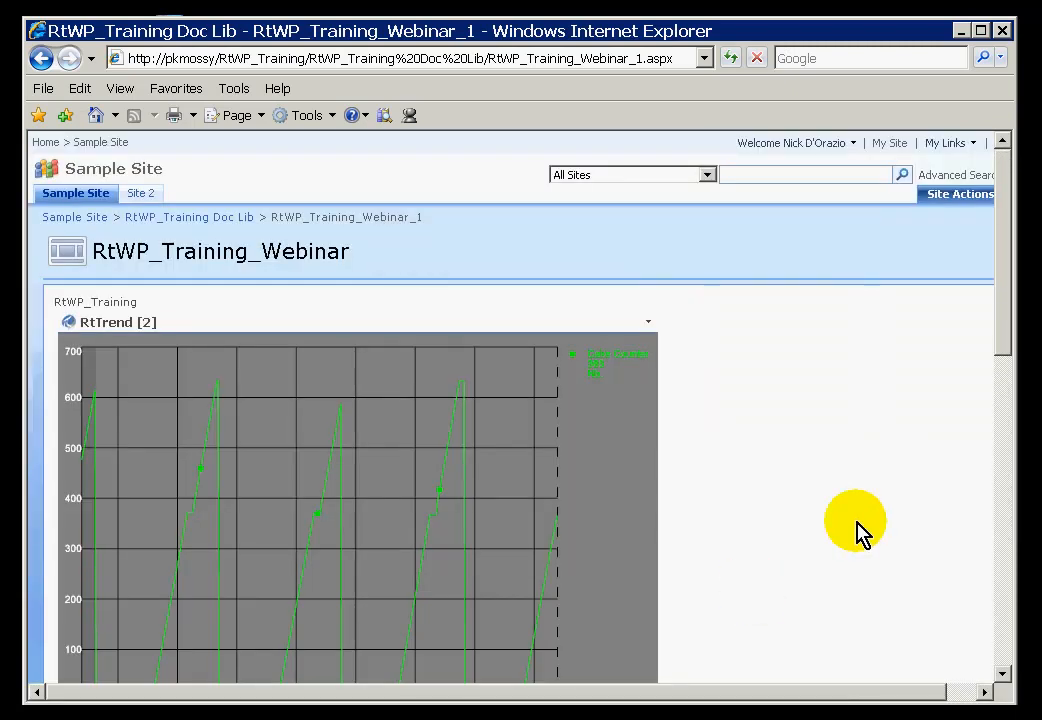
scroll(down, 3)
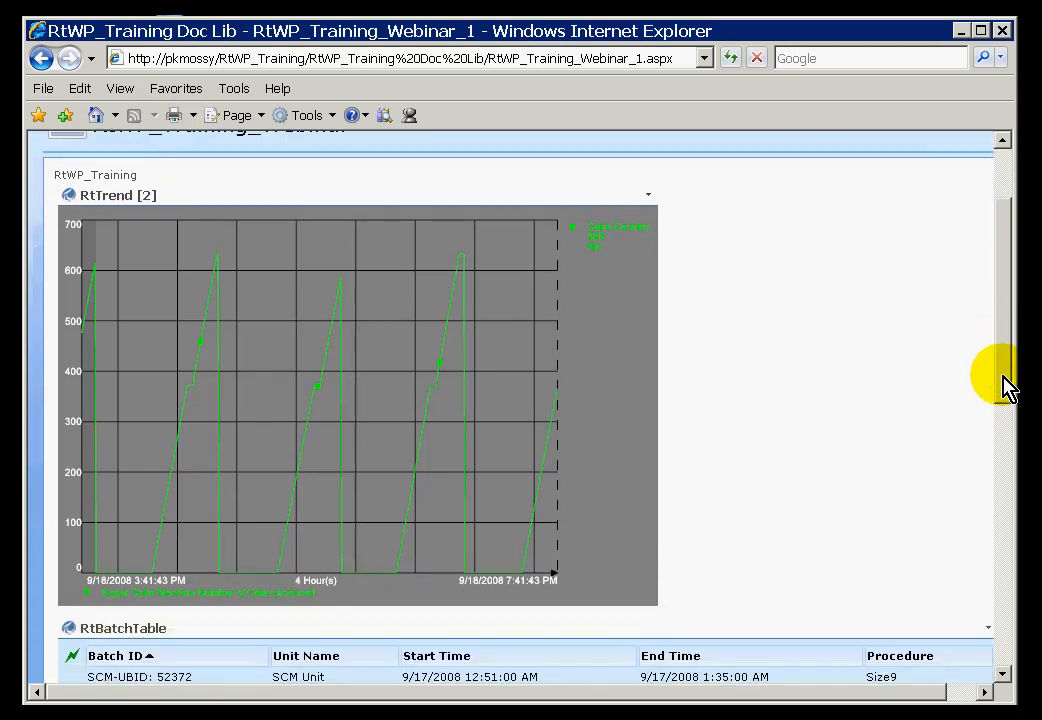
mouse_move(525, 560)
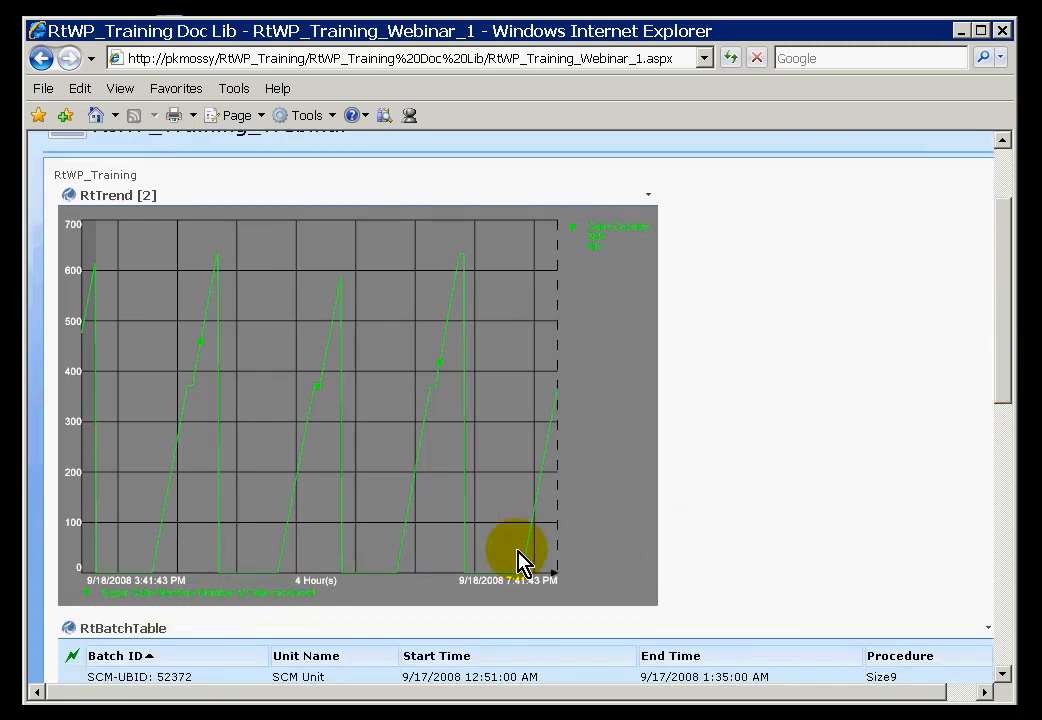